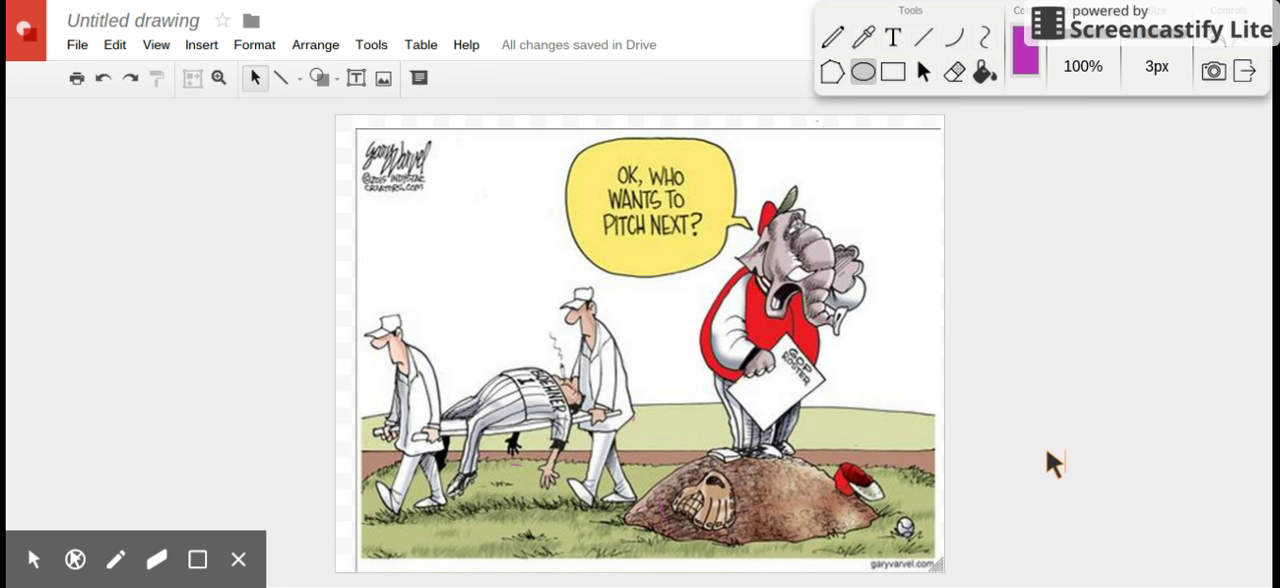
pyautogui.moveTo(1055, 292)
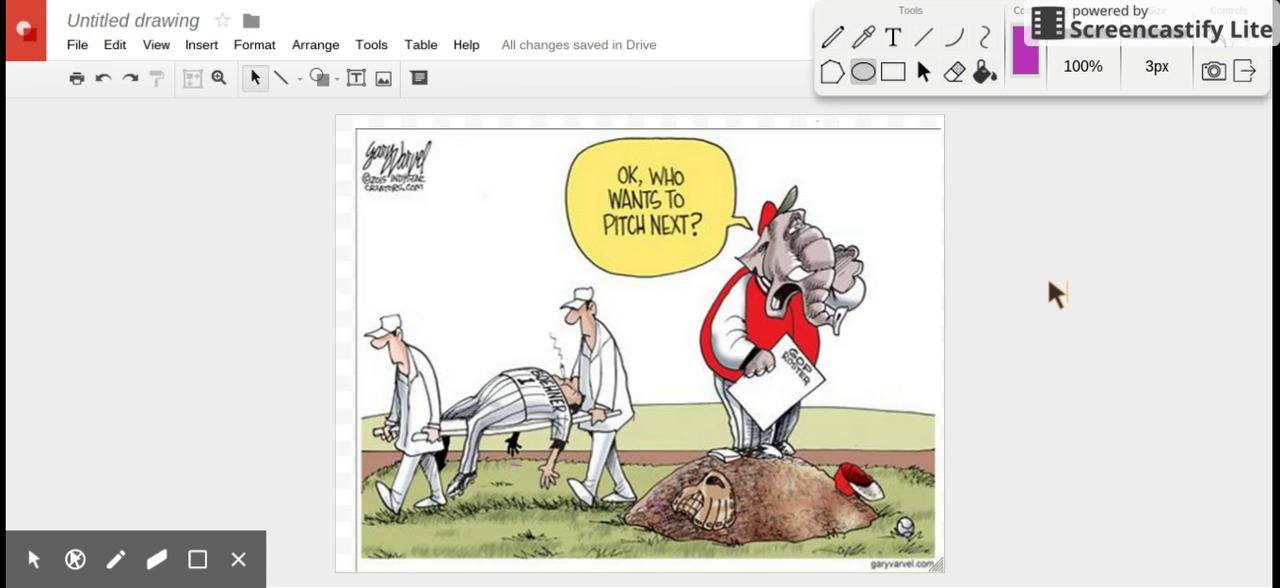
pyautogui.moveTo(882, 95)
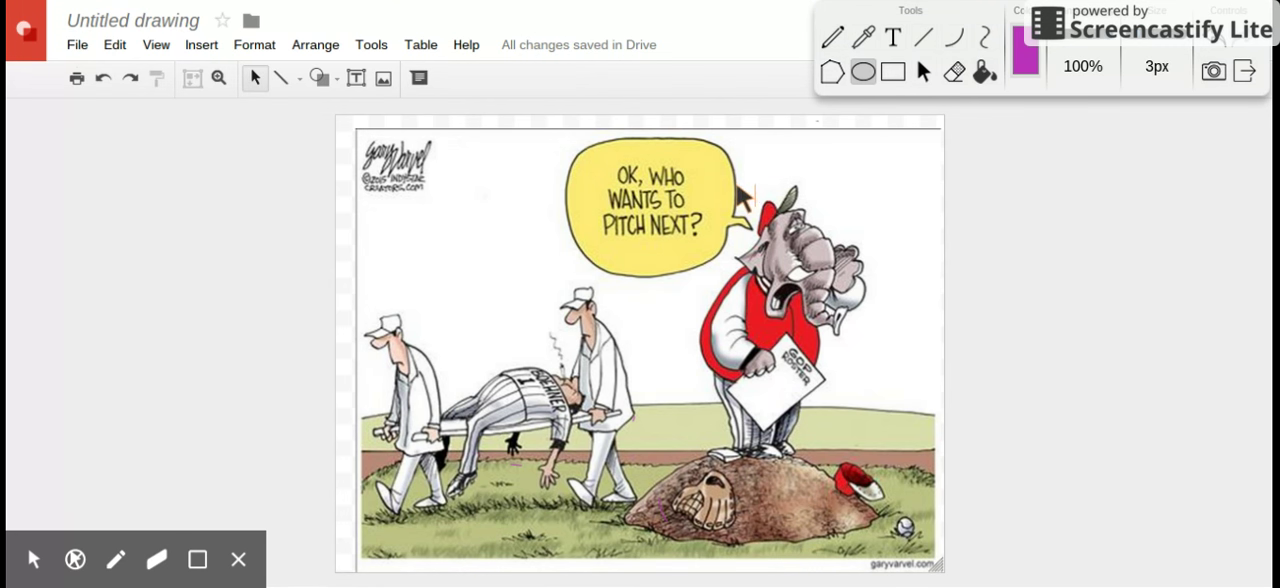
# Draw a purple ellipse around the elephant's head in the baseball cartoon.
pyautogui.moveTo(750, 185); pyautogui.dragTo(880, 350)
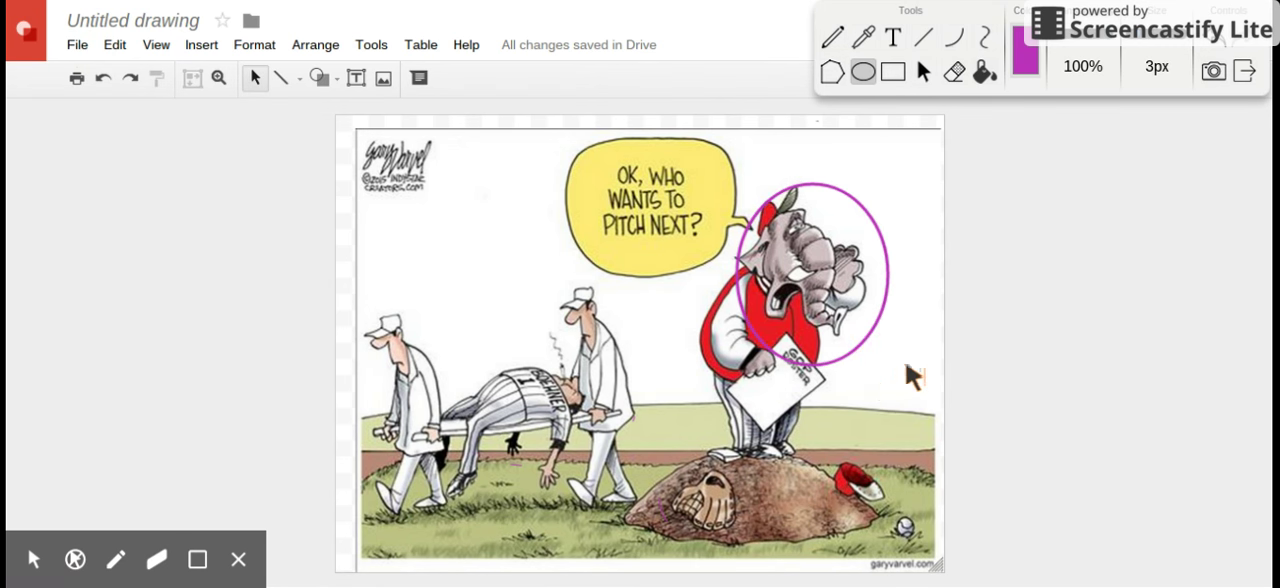
pyautogui.moveTo(1157, 328)
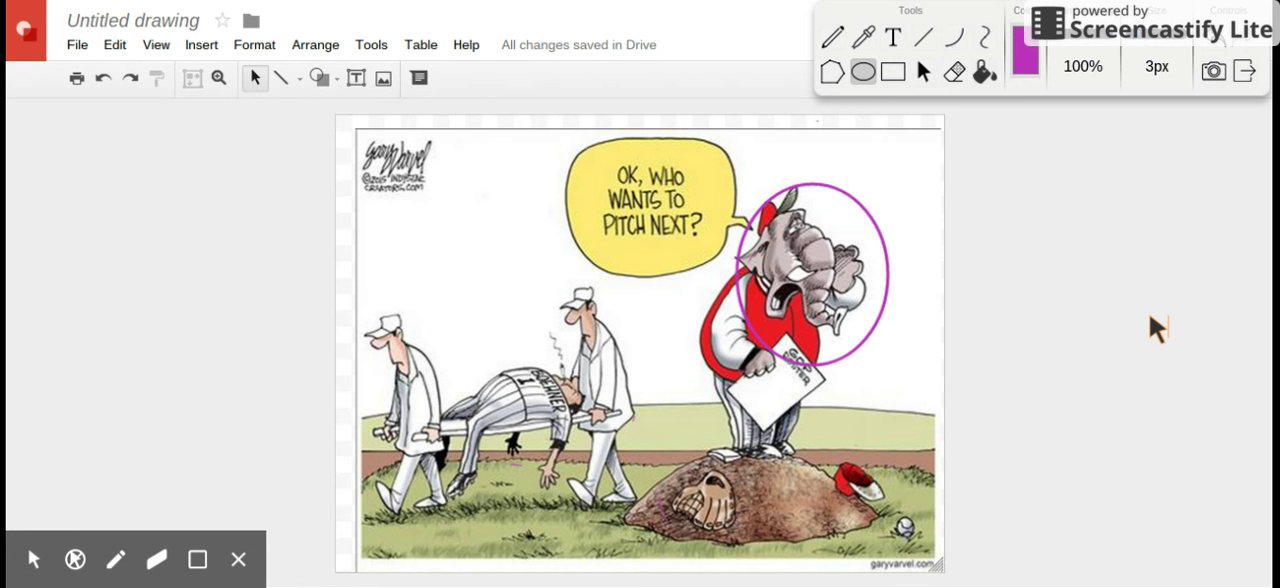
pyautogui.moveTo(1175, 327)
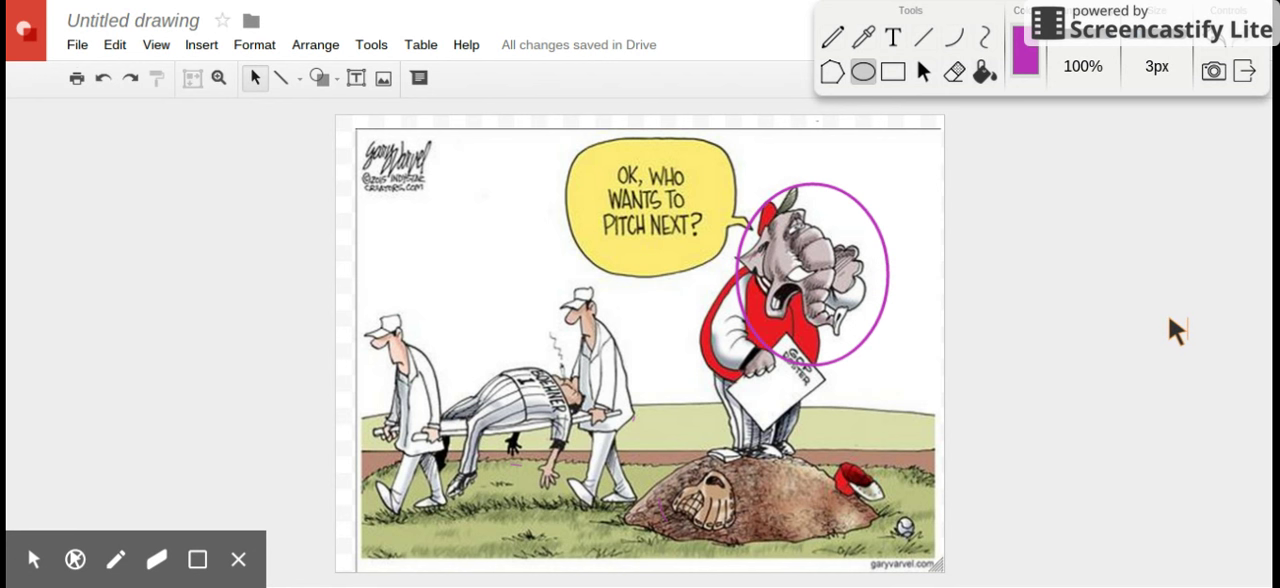
pyautogui.moveTo(1160, 340)
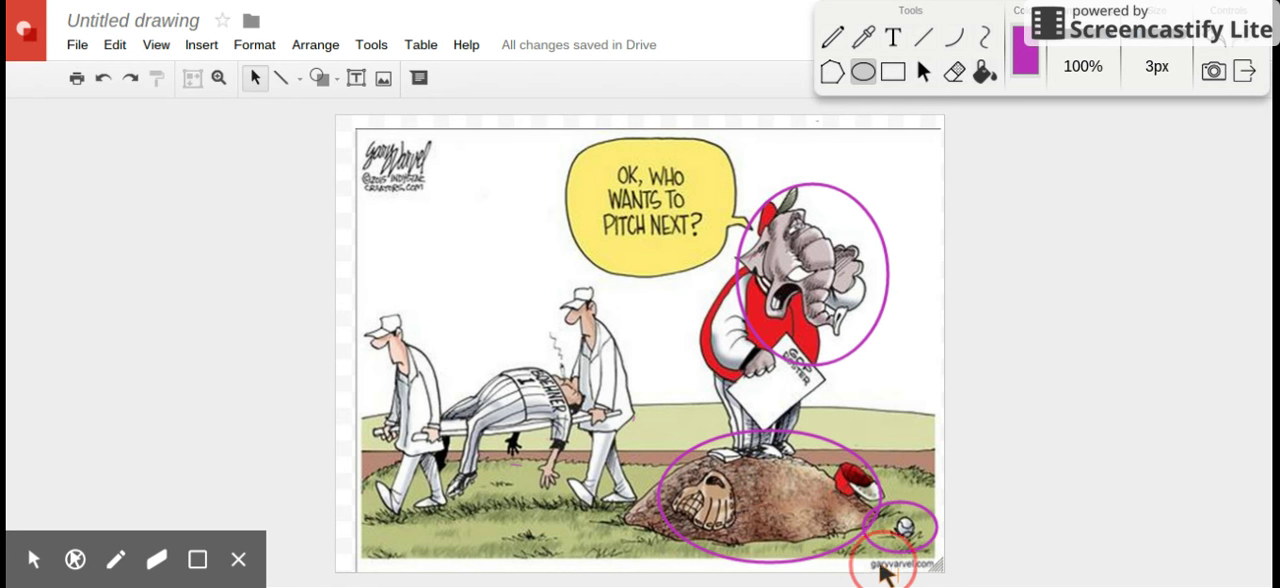
pyautogui.moveTo(1220, 372)
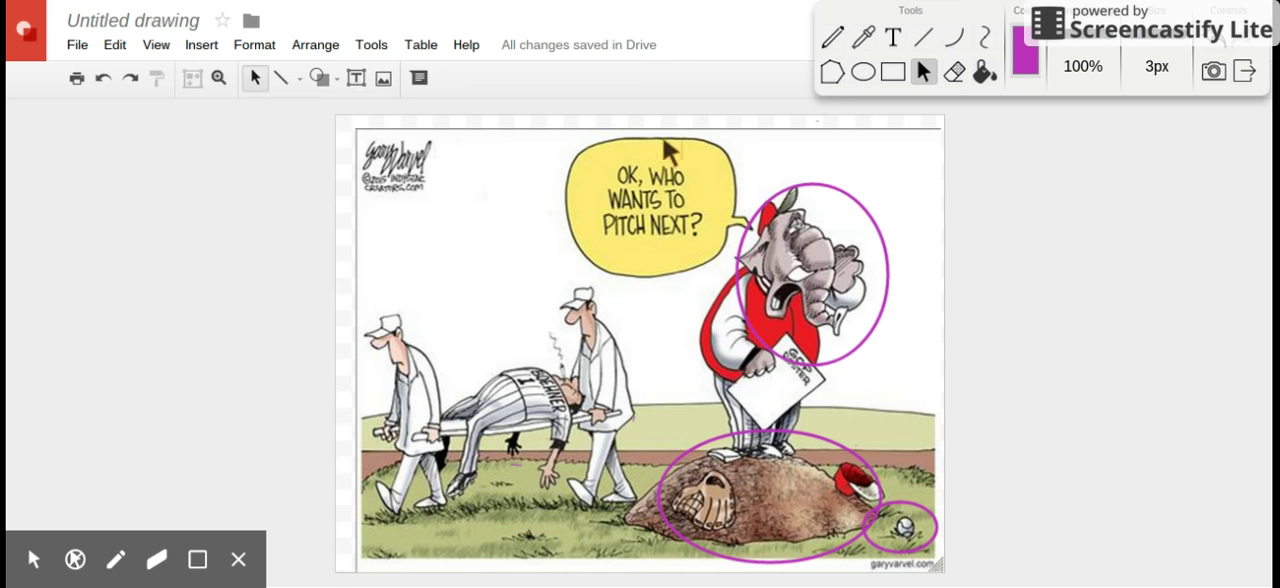
pyautogui.moveTo(615, 200)
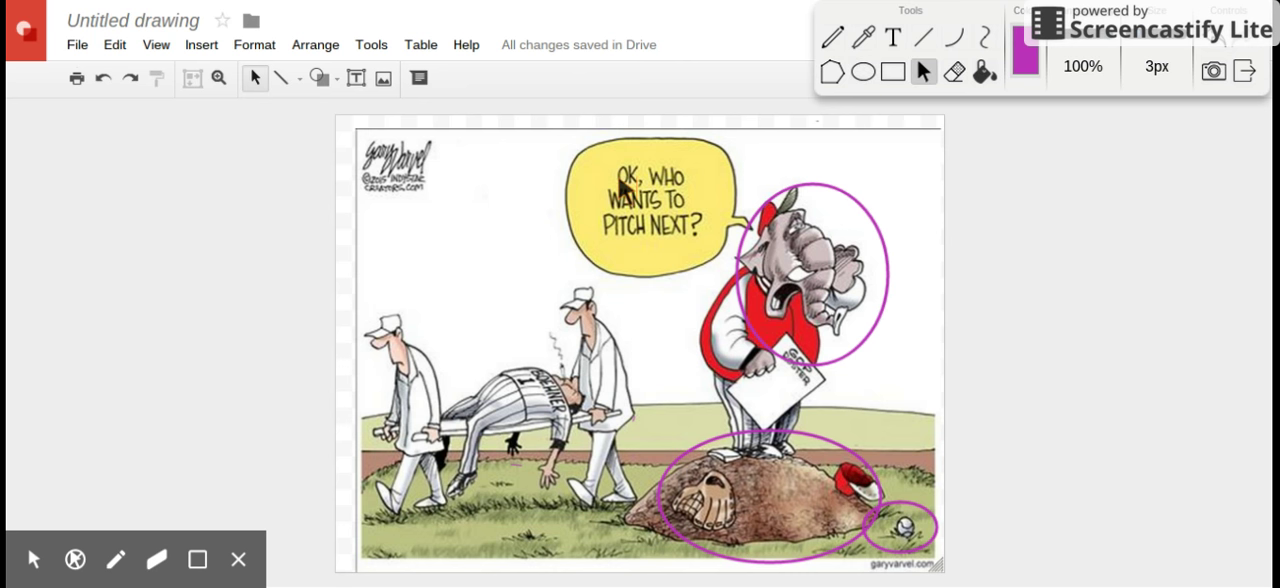
pyautogui.moveTo(700, 205)
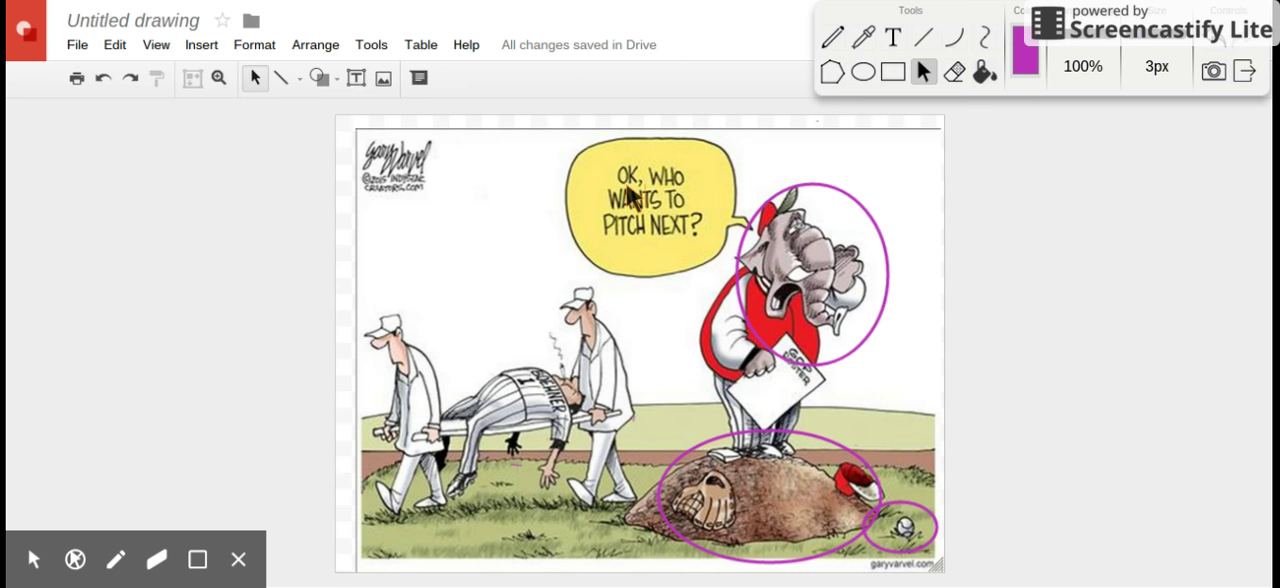
pyautogui.moveTo(682, 243)
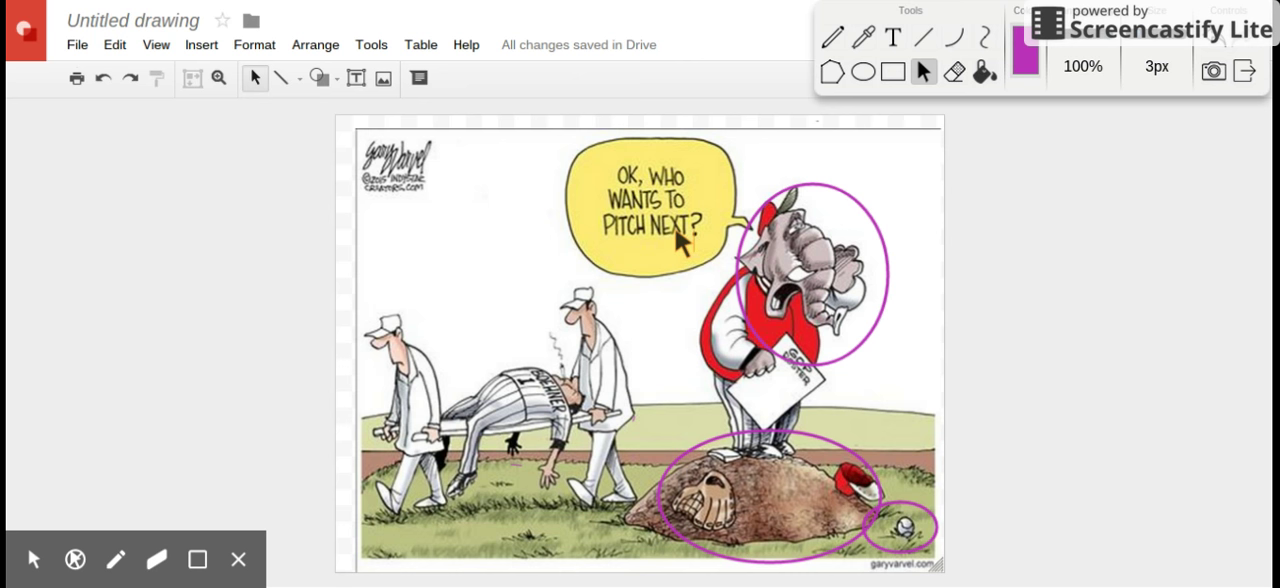
pyautogui.moveTo(838, 290)
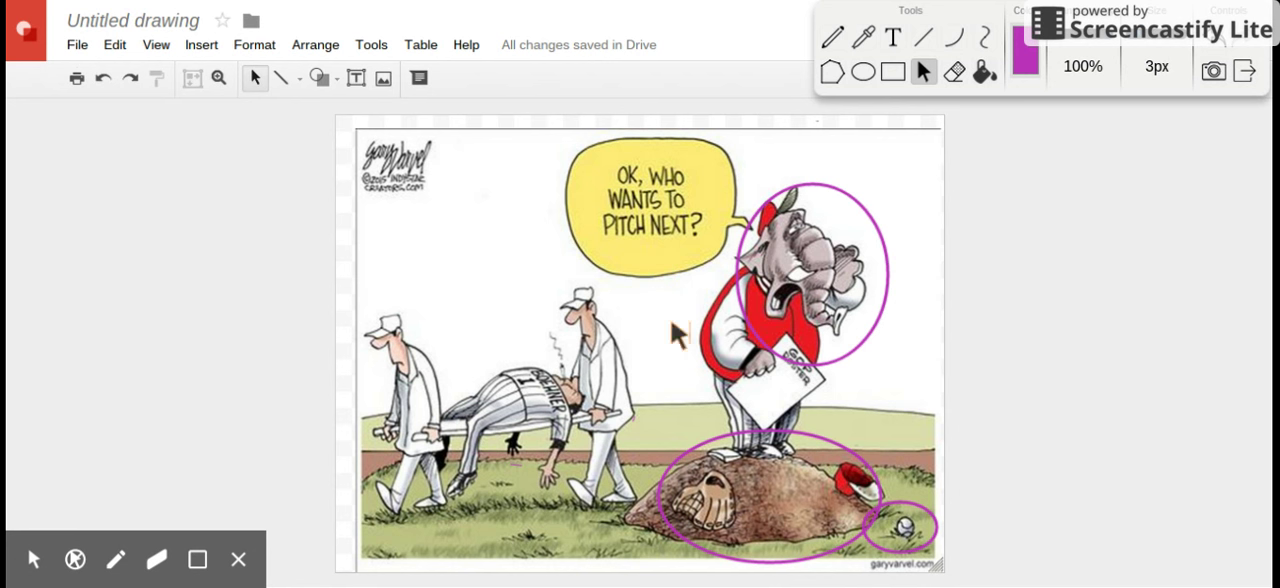
pyautogui.moveTo(877, 110)
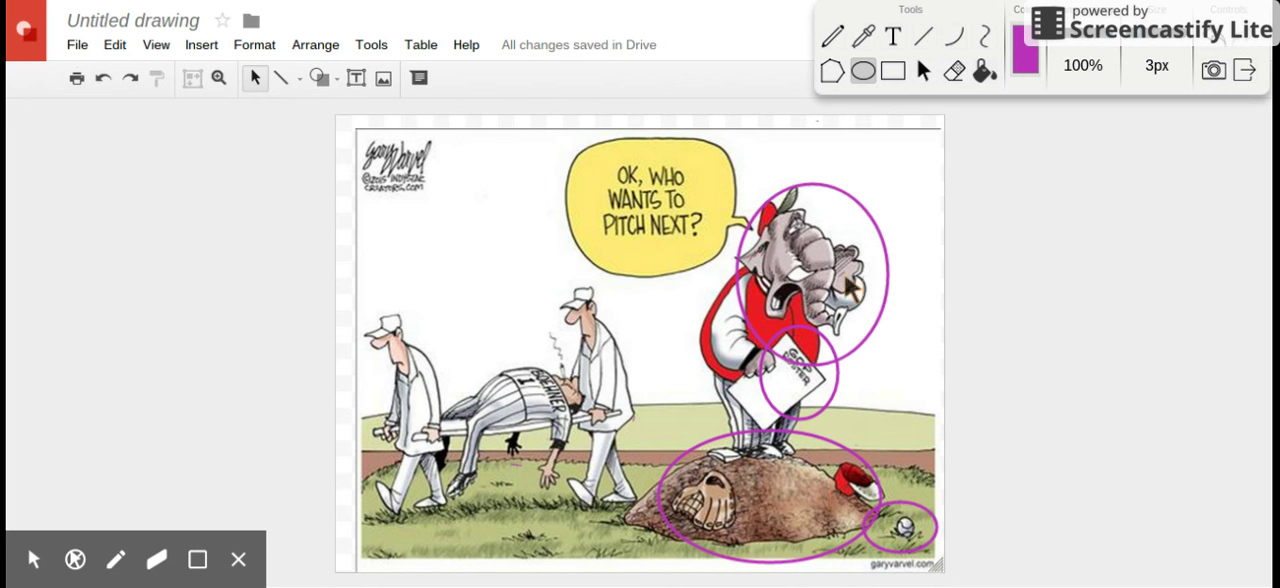
pyautogui.moveTo(864, 170)
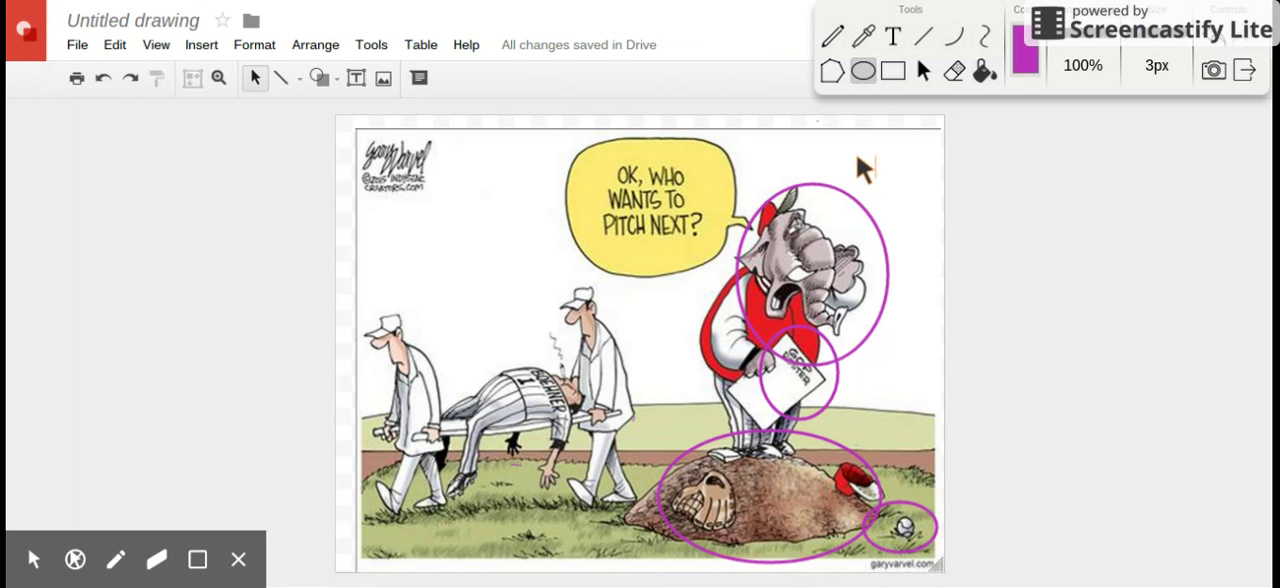
pyautogui.moveTo(897, 199)
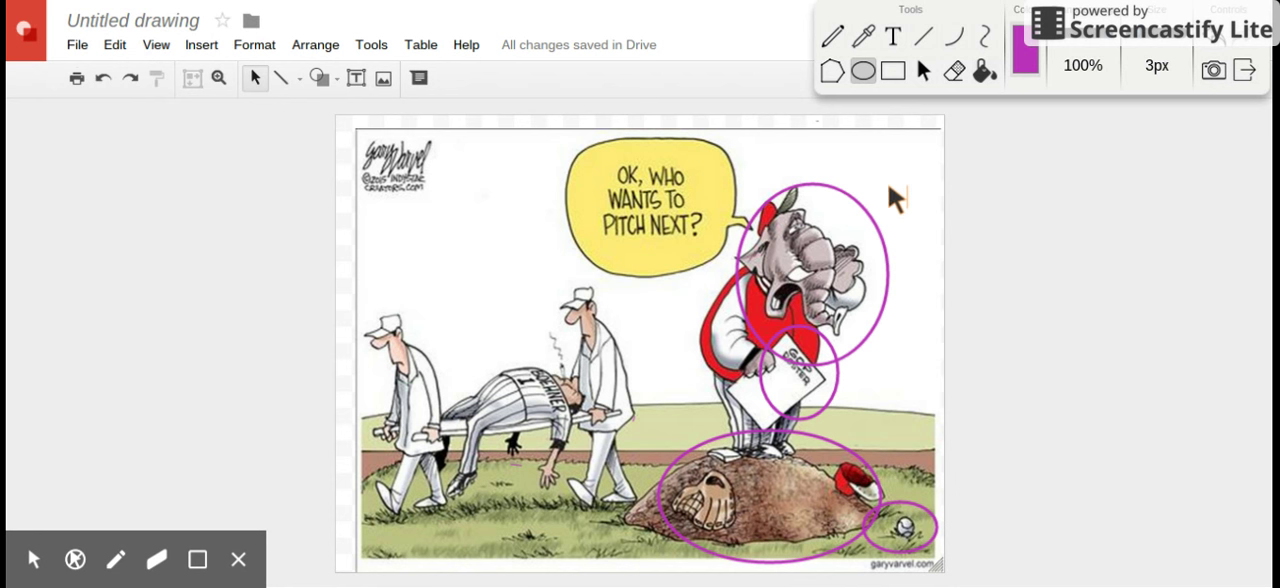
pyautogui.moveTo(1005, 215)
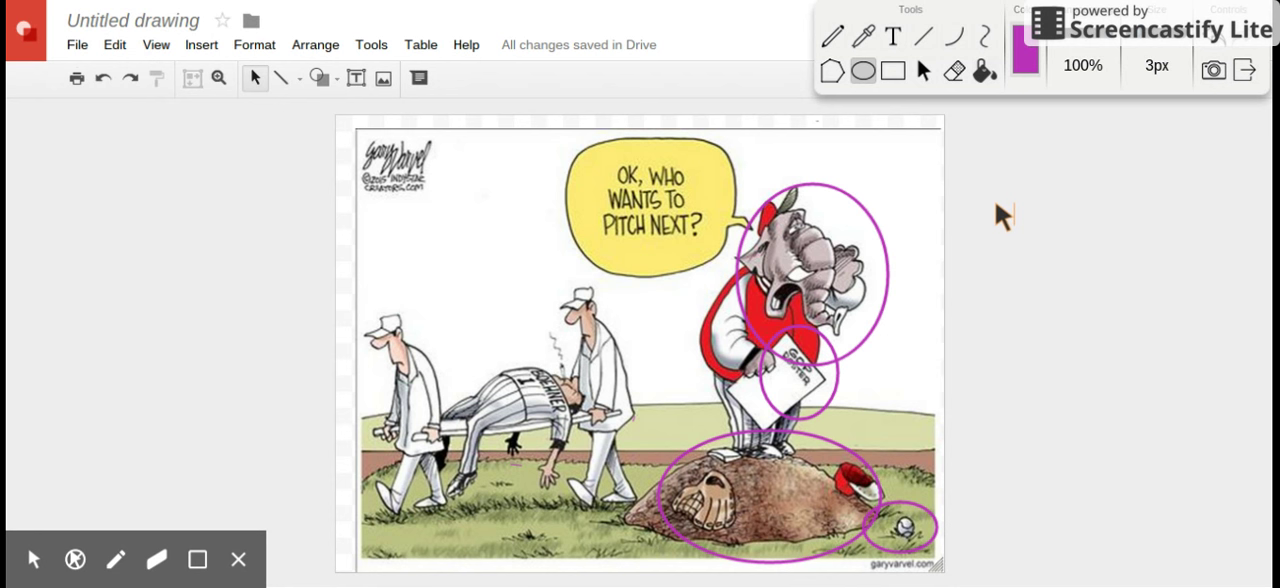
pyautogui.moveTo(1129, 290)
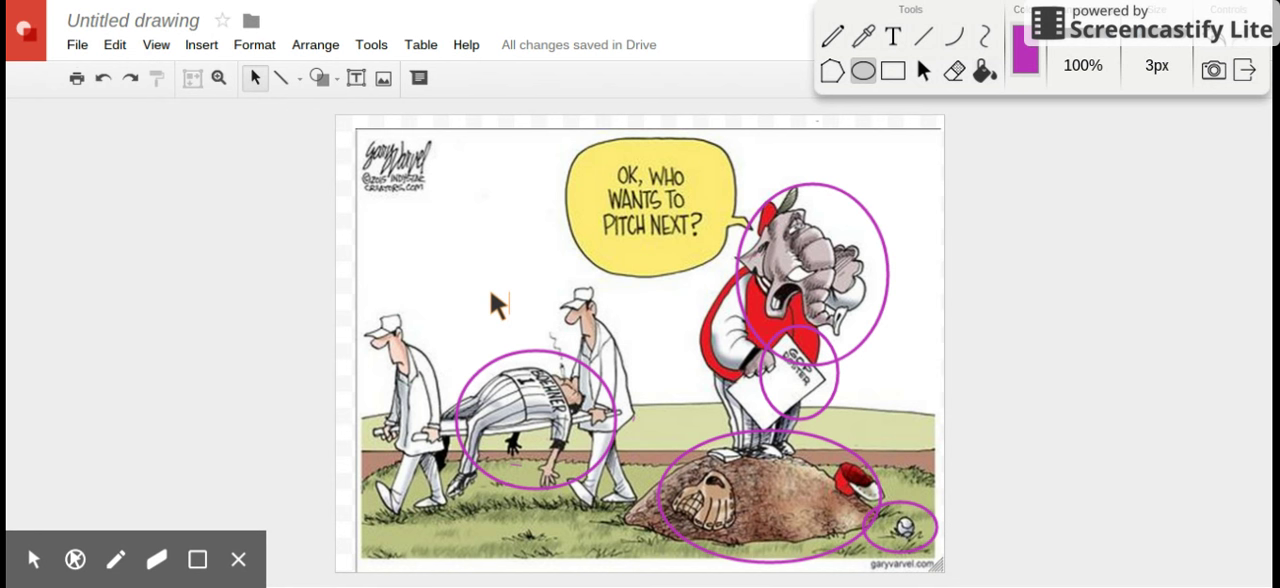
pyautogui.moveTo(820, 300)
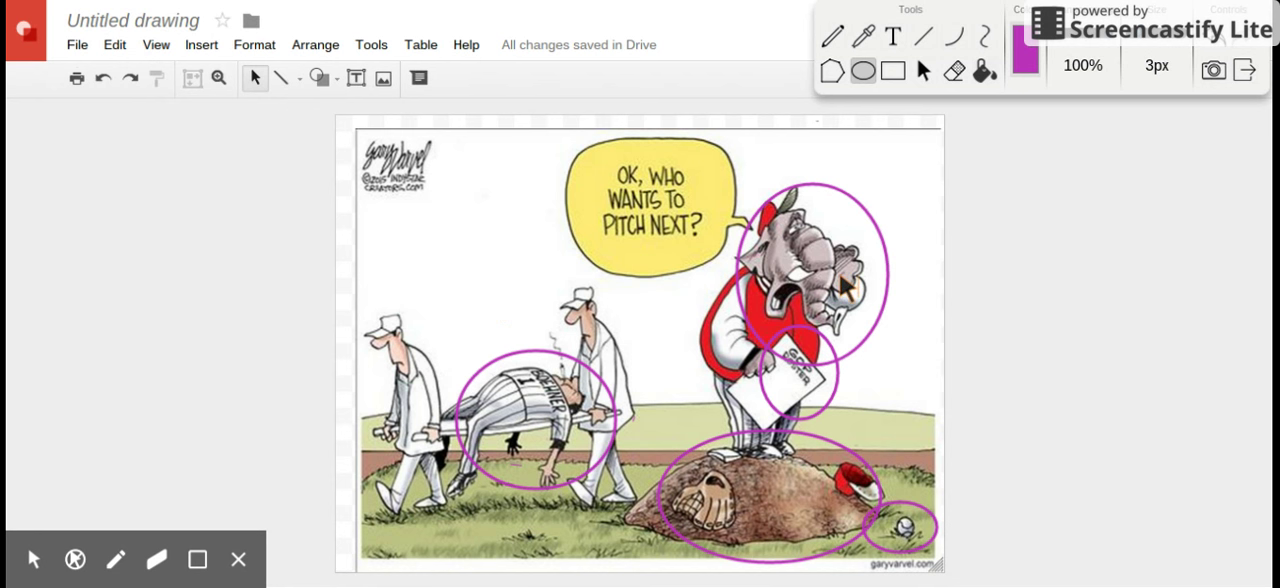
pyautogui.moveTo(505, 442)
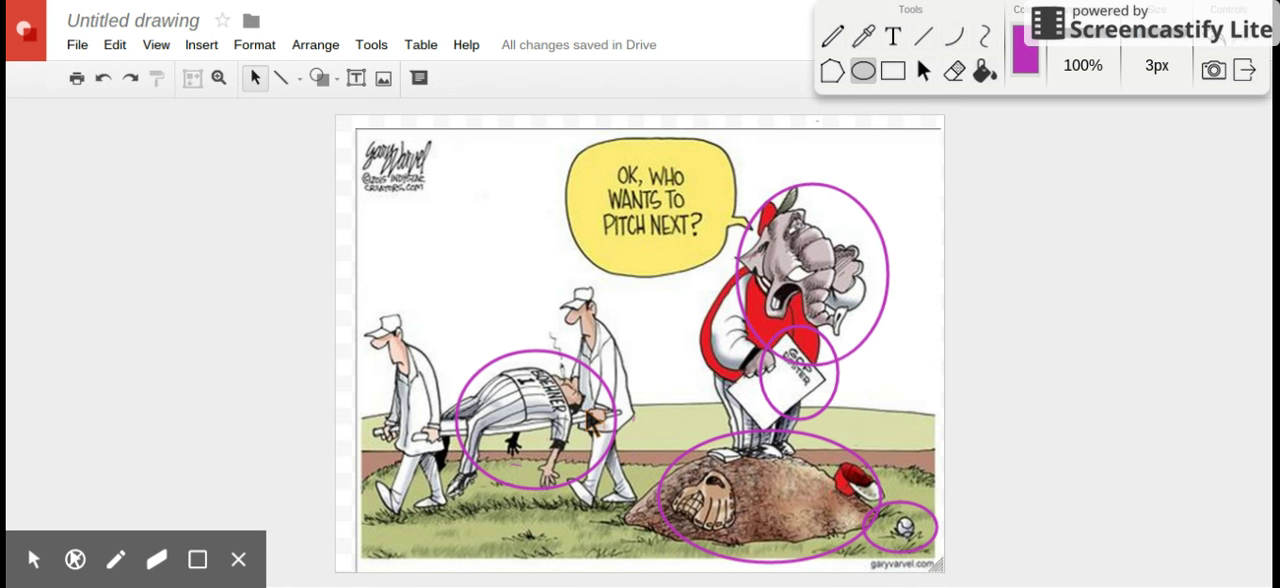
pyautogui.moveTo(672, 410)
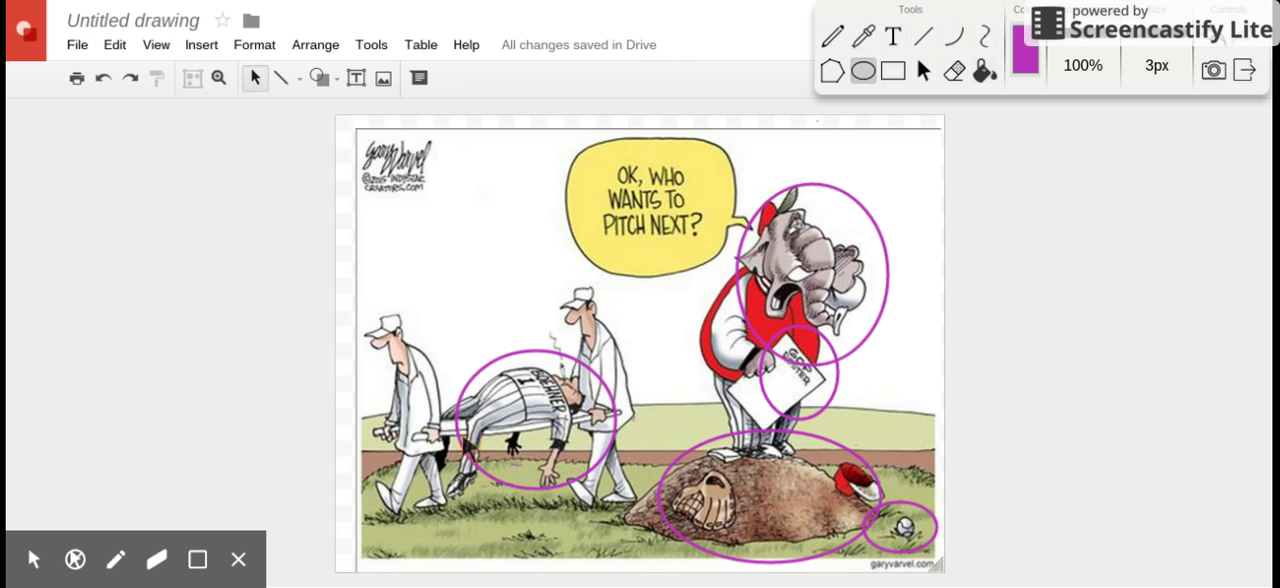
pyautogui.moveTo(649, 371)
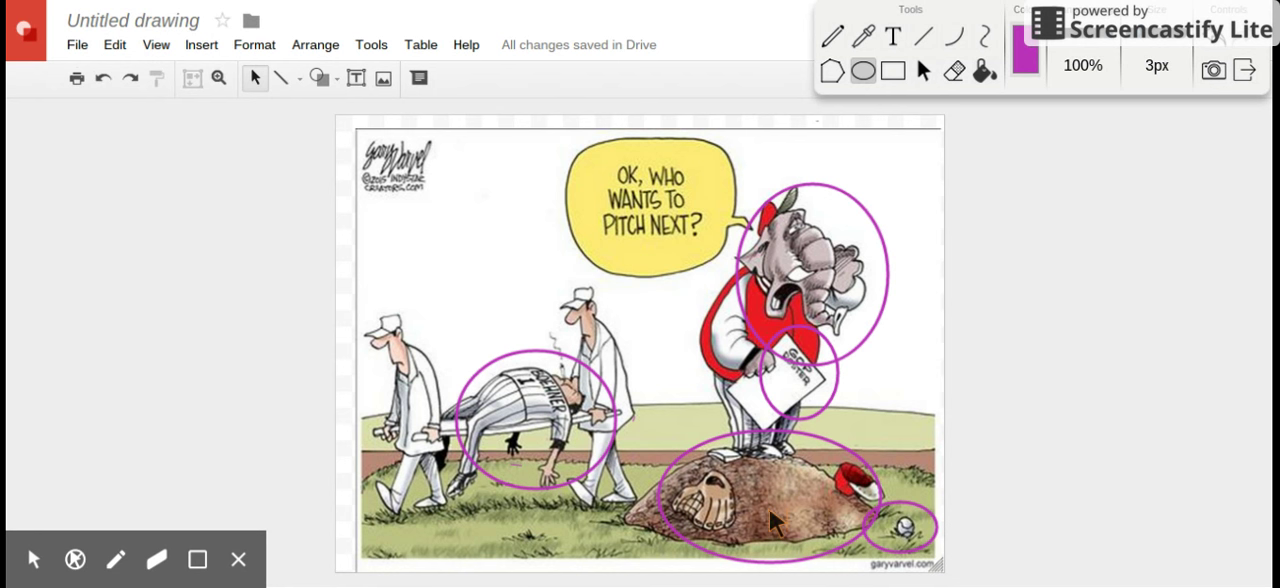
pyautogui.moveTo(908, 558)
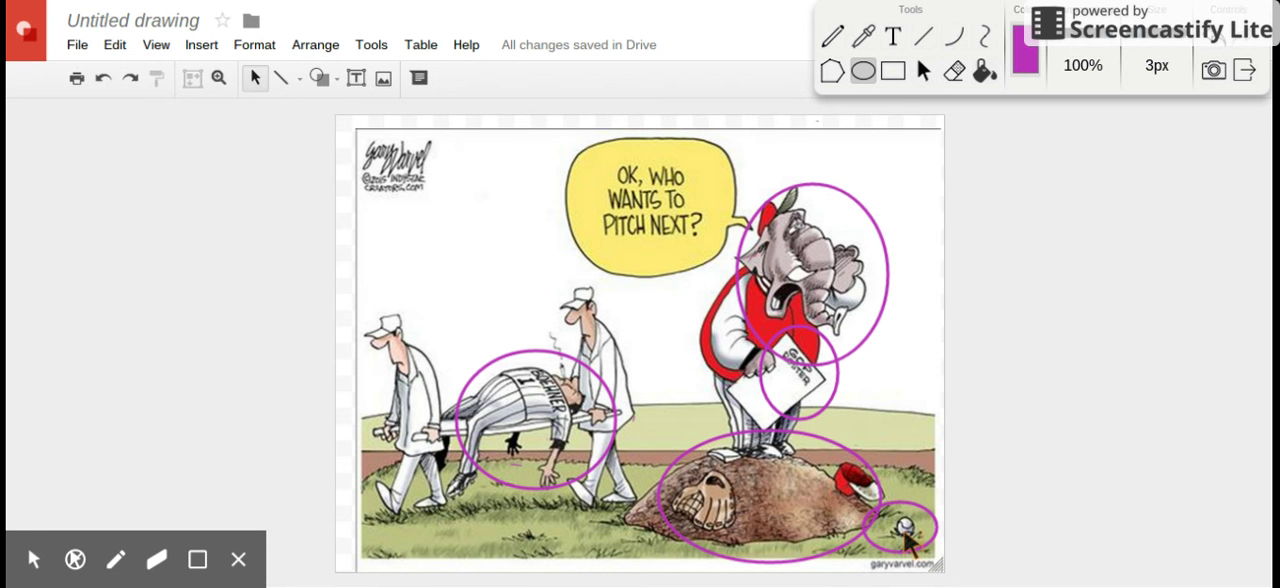
pyautogui.moveTo(917, 375)
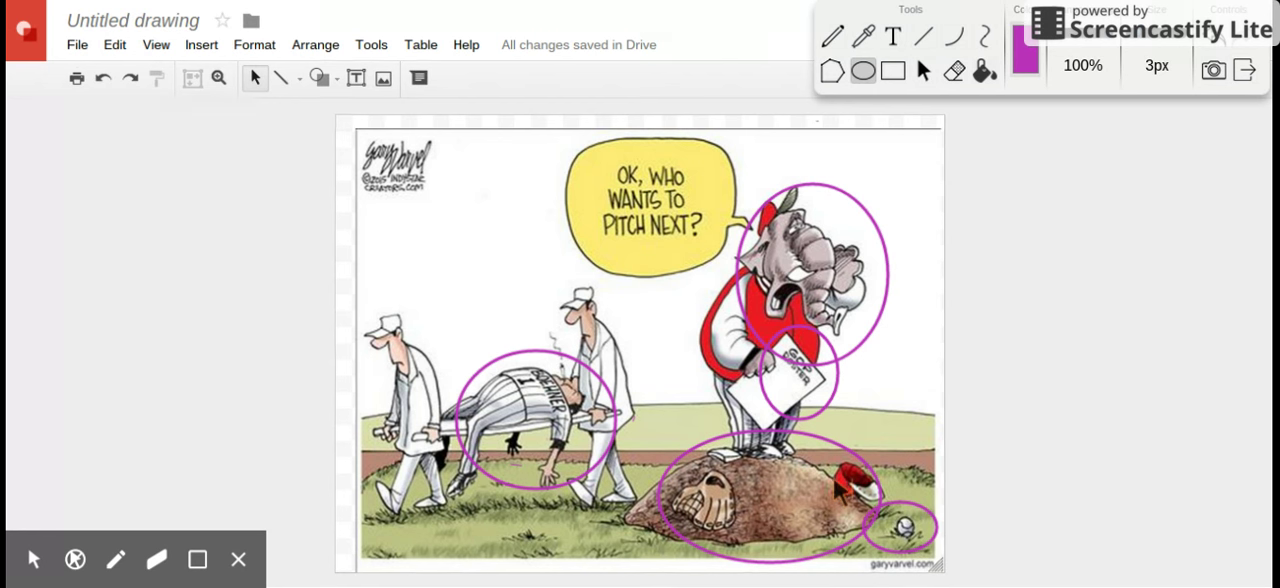
pyautogui.moveTo(810, 530)
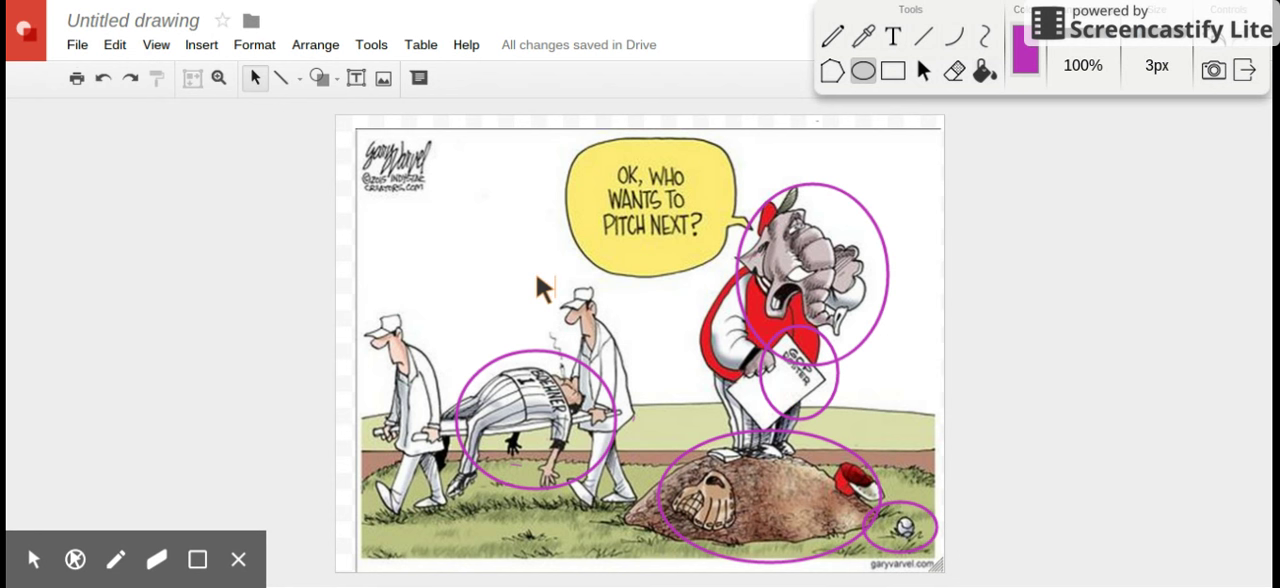
pyautogui.moveTo(407, 238)
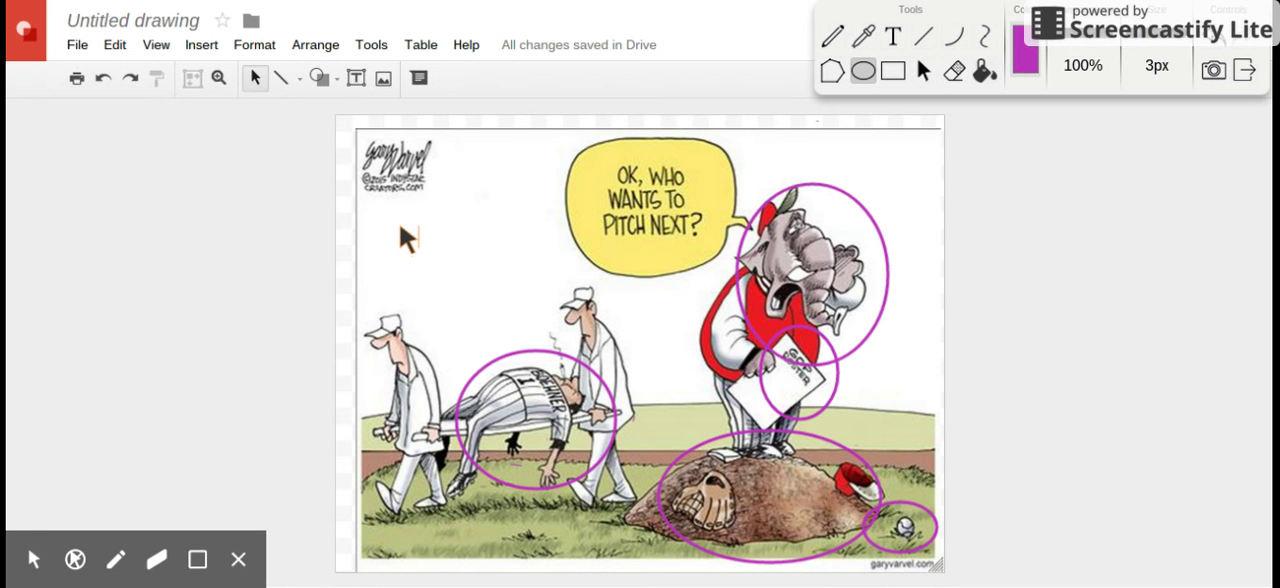